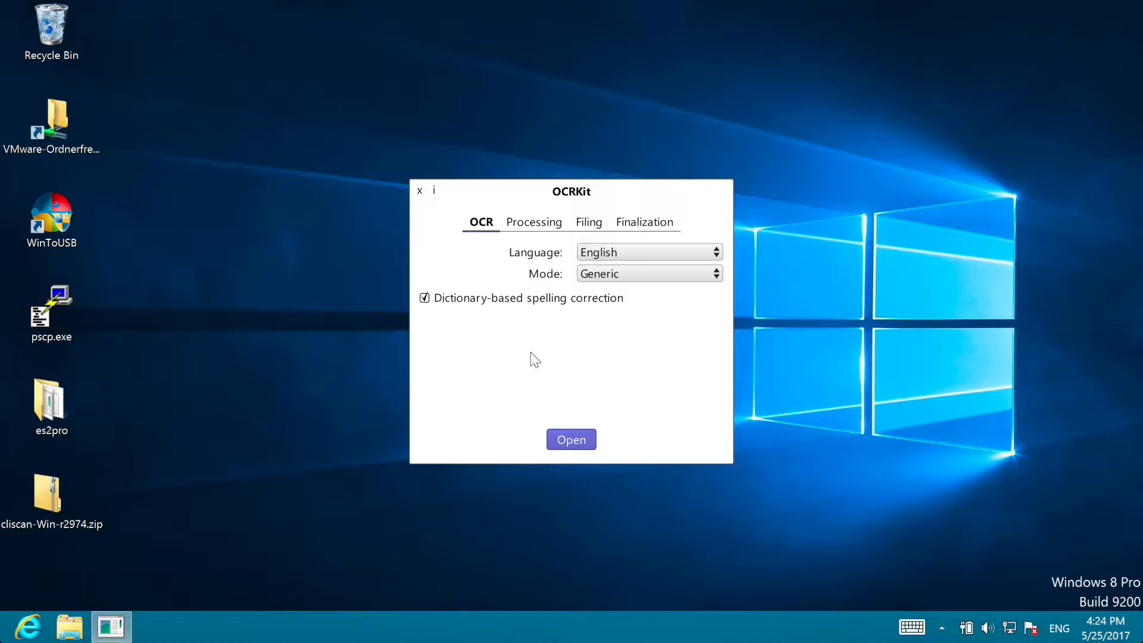
{"action": "mouse_move", "coordinate": [437, 237]}
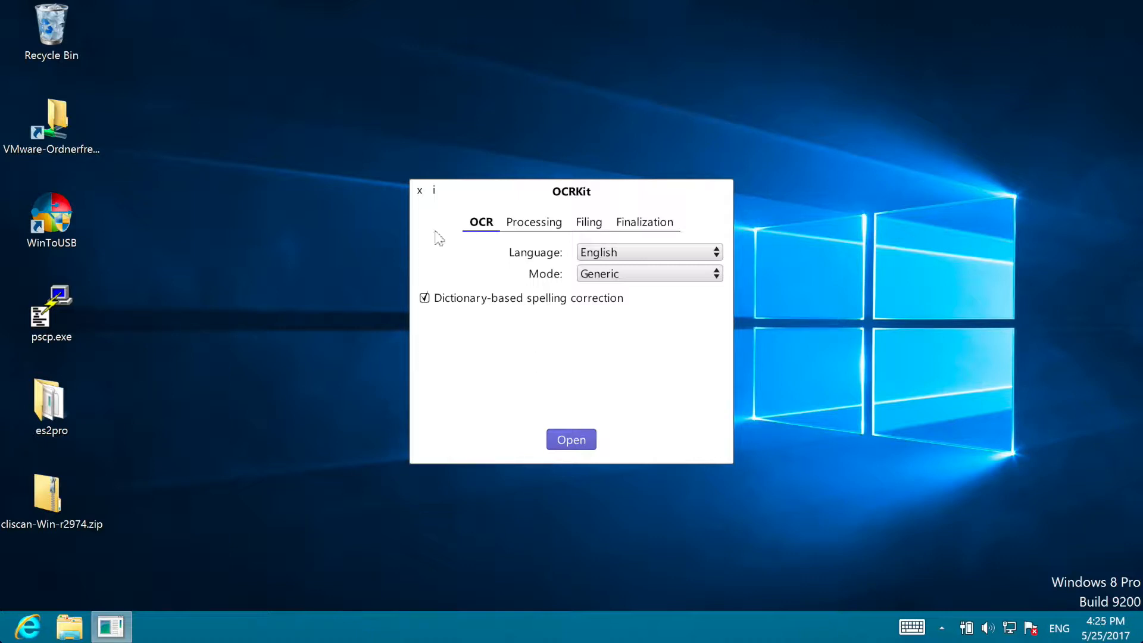
{"action": "mouse_move", "coordinate": [441, 244]}
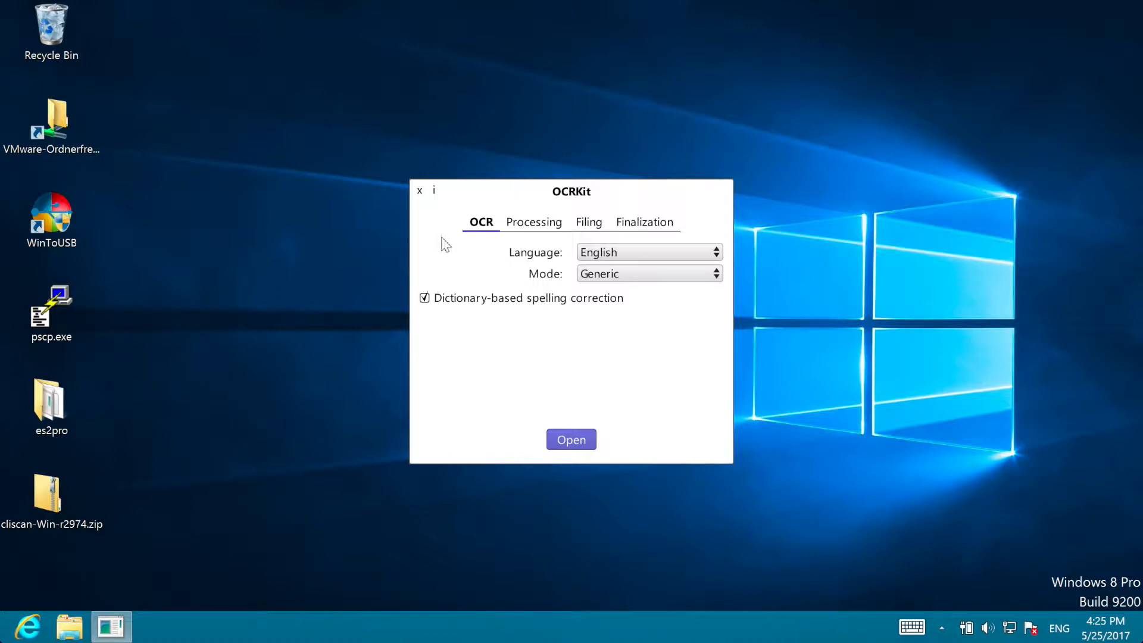
Step: Quit OCRKit and relaunch it from the OCRKit.app folder
{"action": "left_click", "coordinate": [418, 190]}
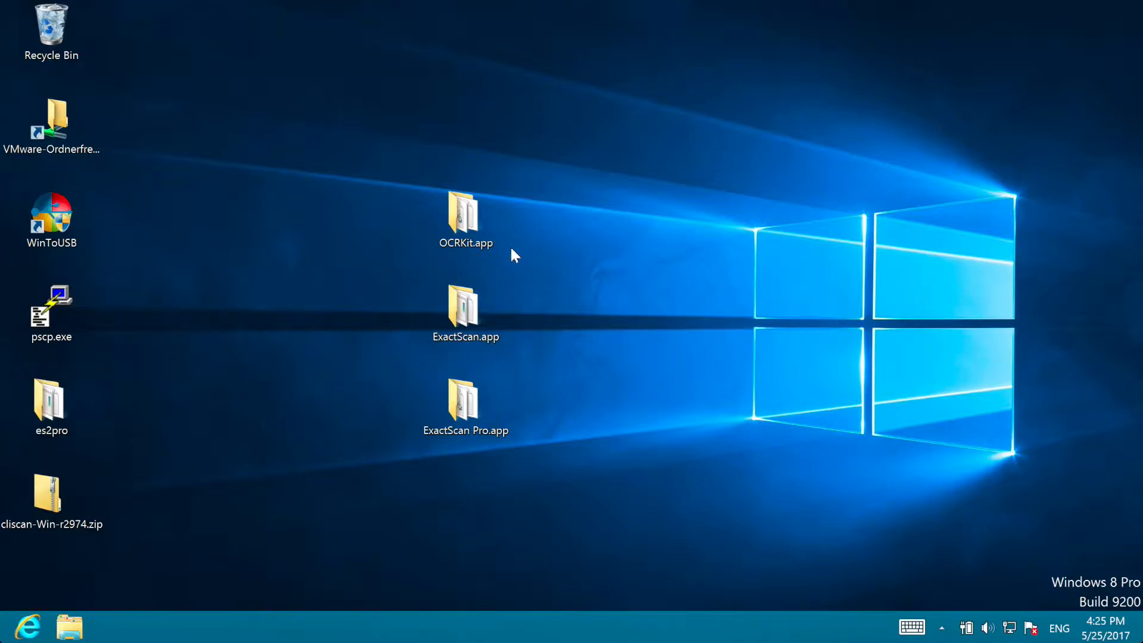
{"action": "double_click", "coordinate": [466, 215]}
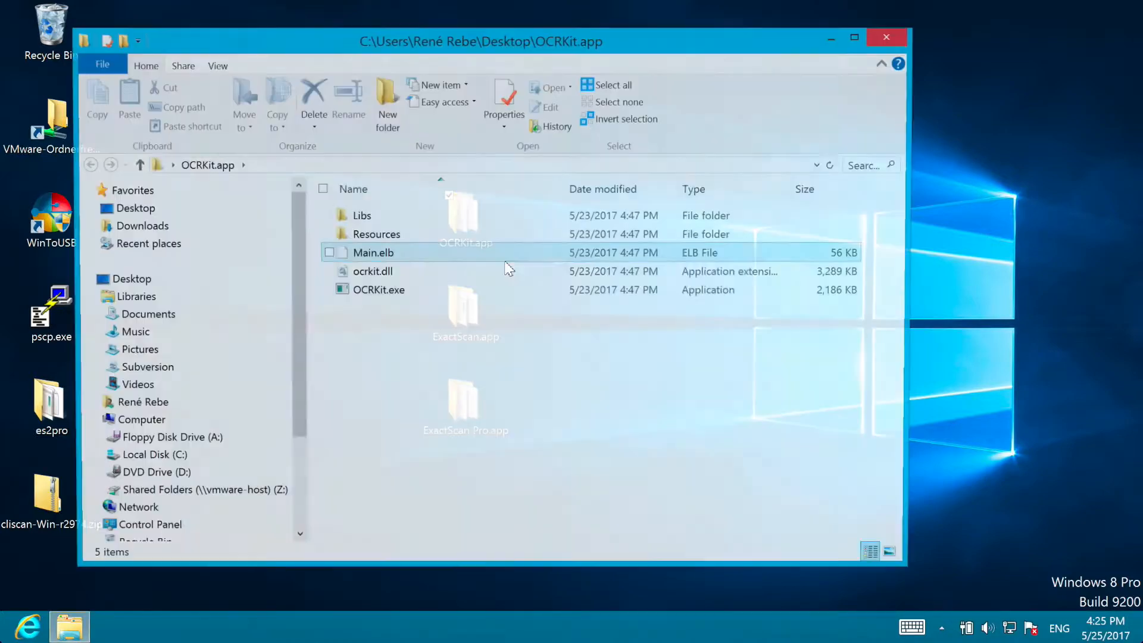
{"action": "double_click", "coordinate": [379, 290]}
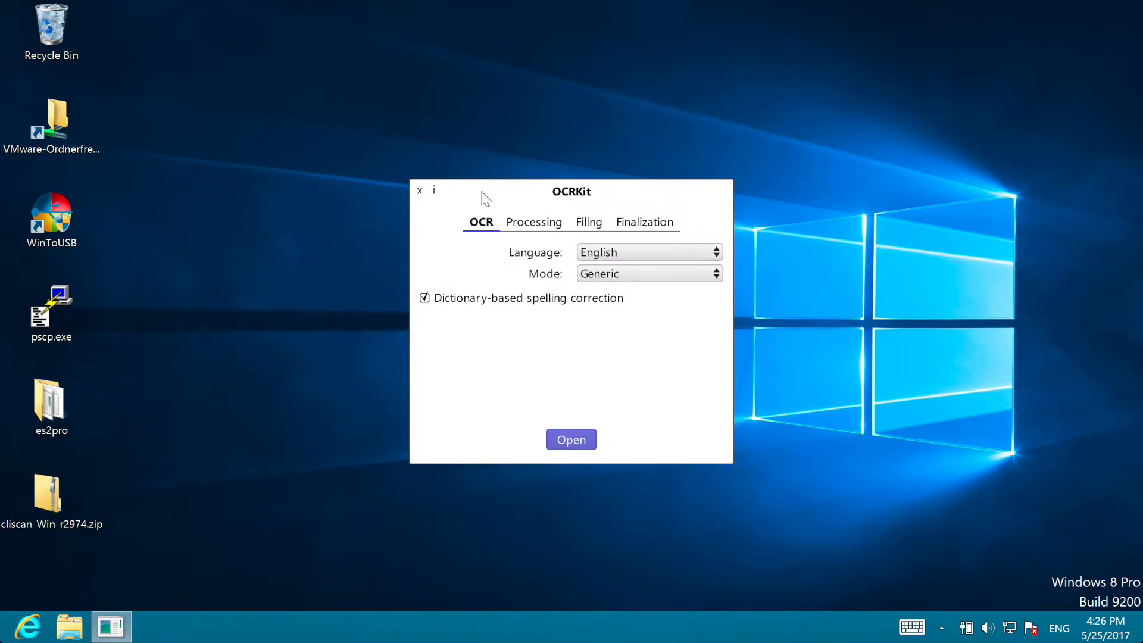
{"action": "mouse_move", "coordinate": [488, 251]}
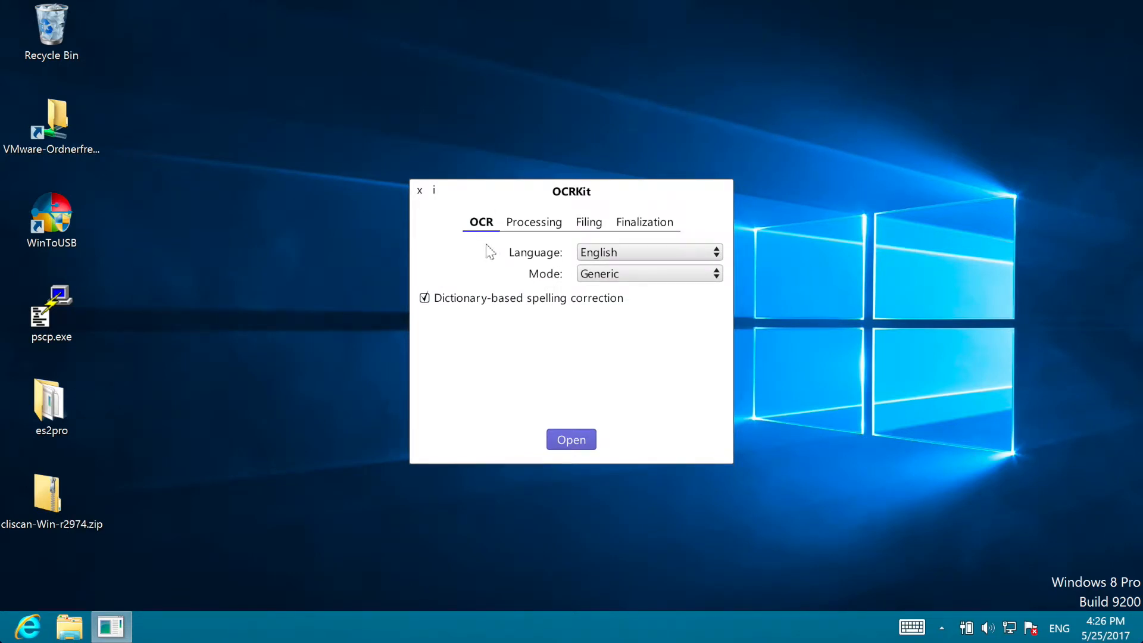
Step: Review the Processing and Finalization settings, then keep Generic recognition mode on the OCR settings
{"action": "left_click", "coordinate": [534, 222]}
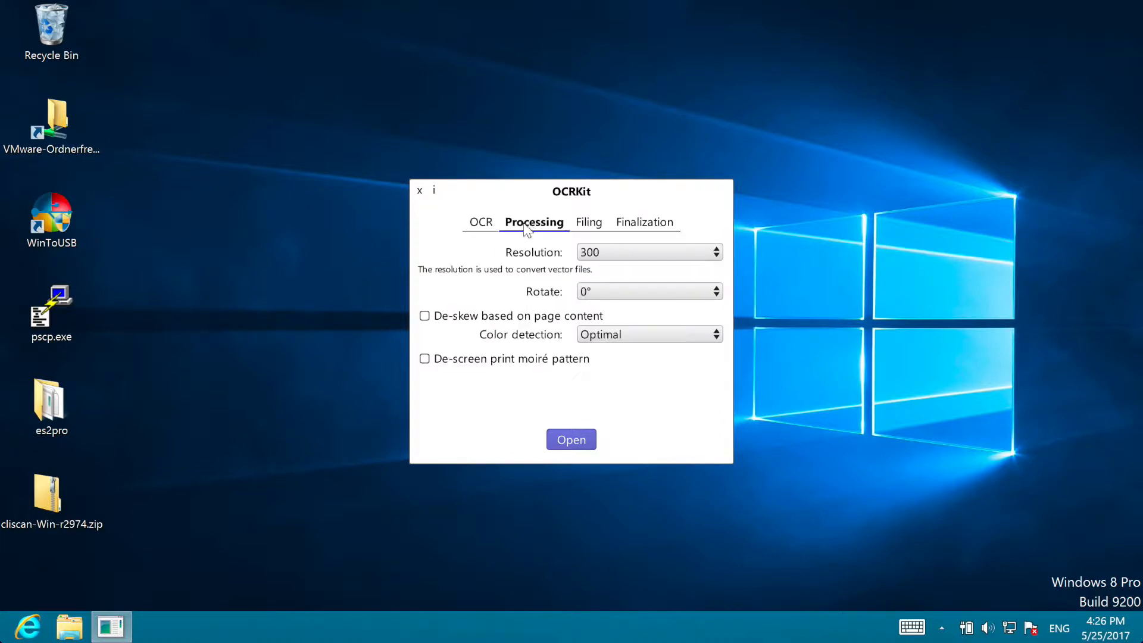
{"action": "left_click", "coordinate": [644, 222]}
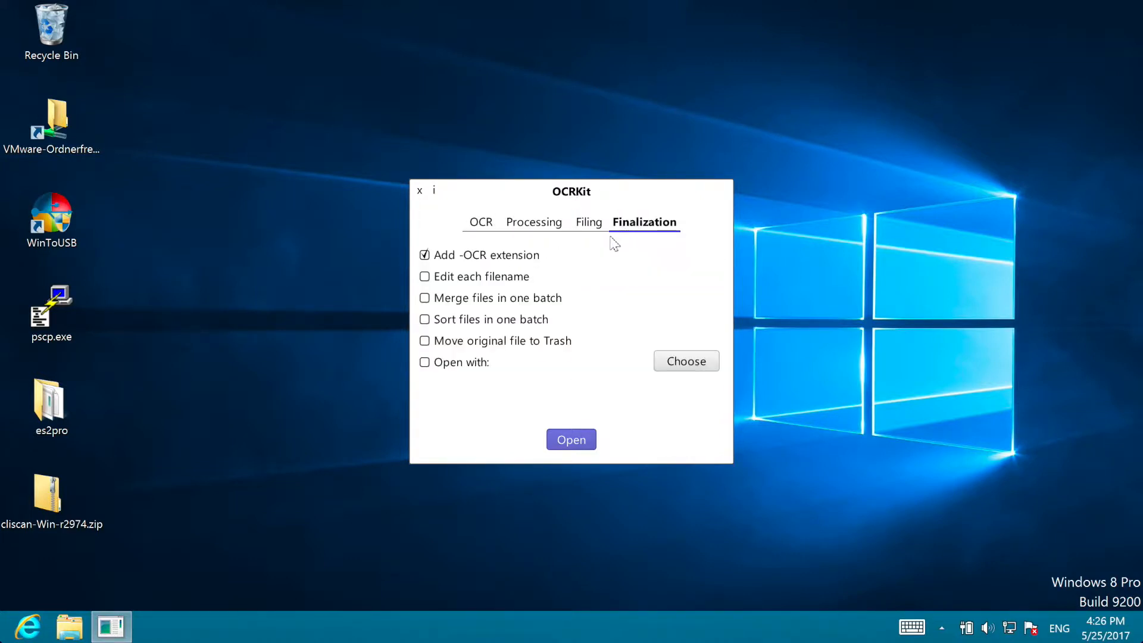
{"action": "left_click", "coordinate": [480, 221]}
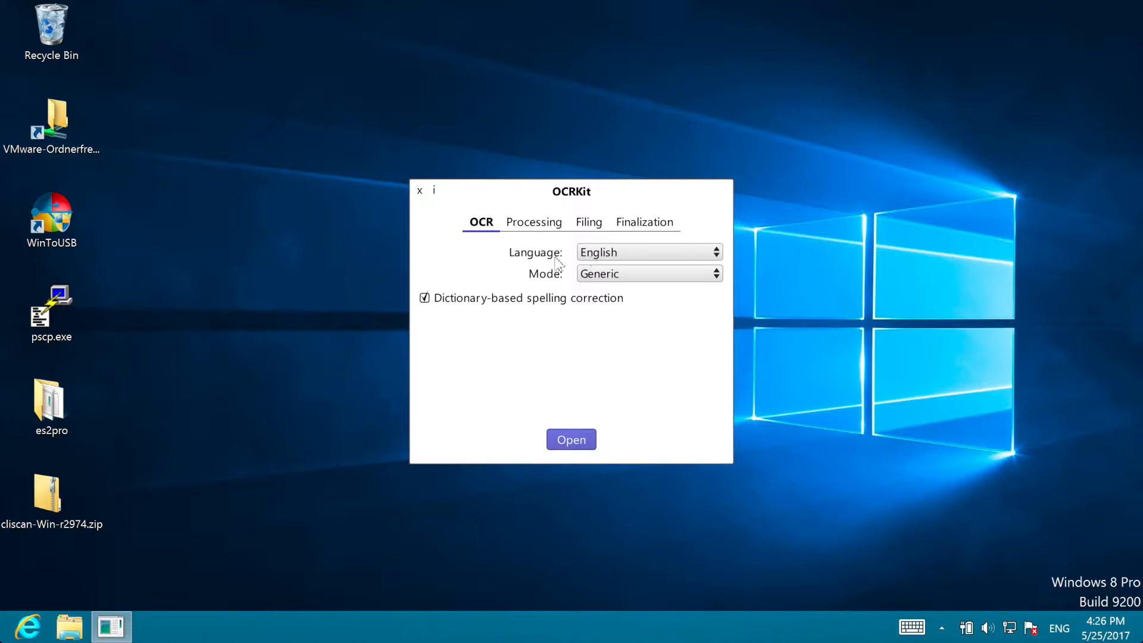
{"action": "left_click", "coordinate": [647, 272]}
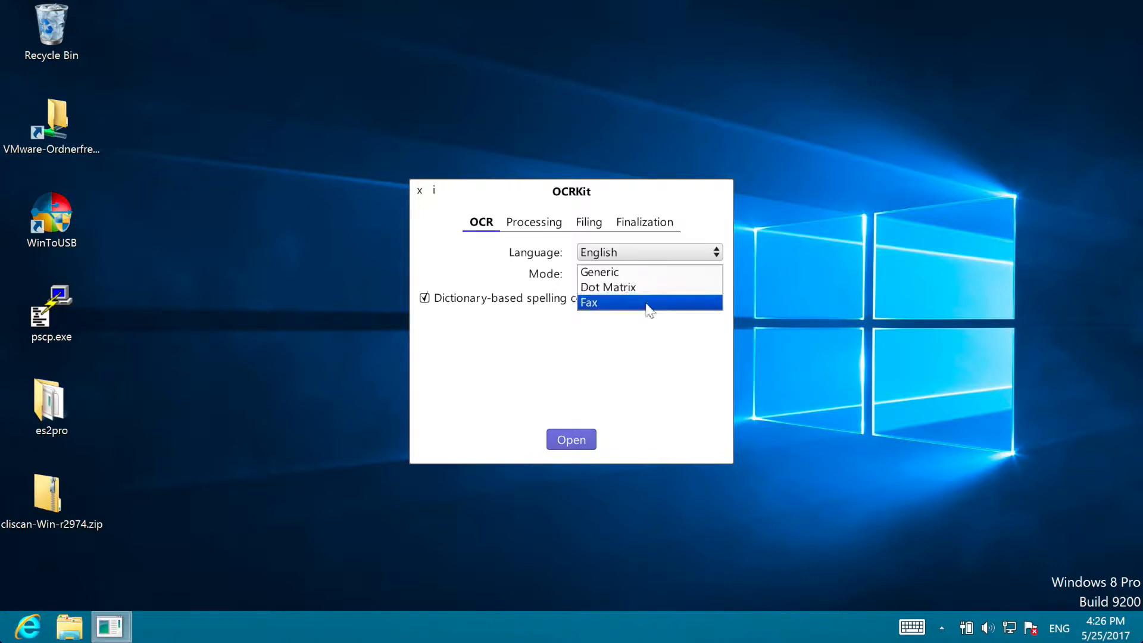
{"action": "left_click", "coordinate": [600, 272]}
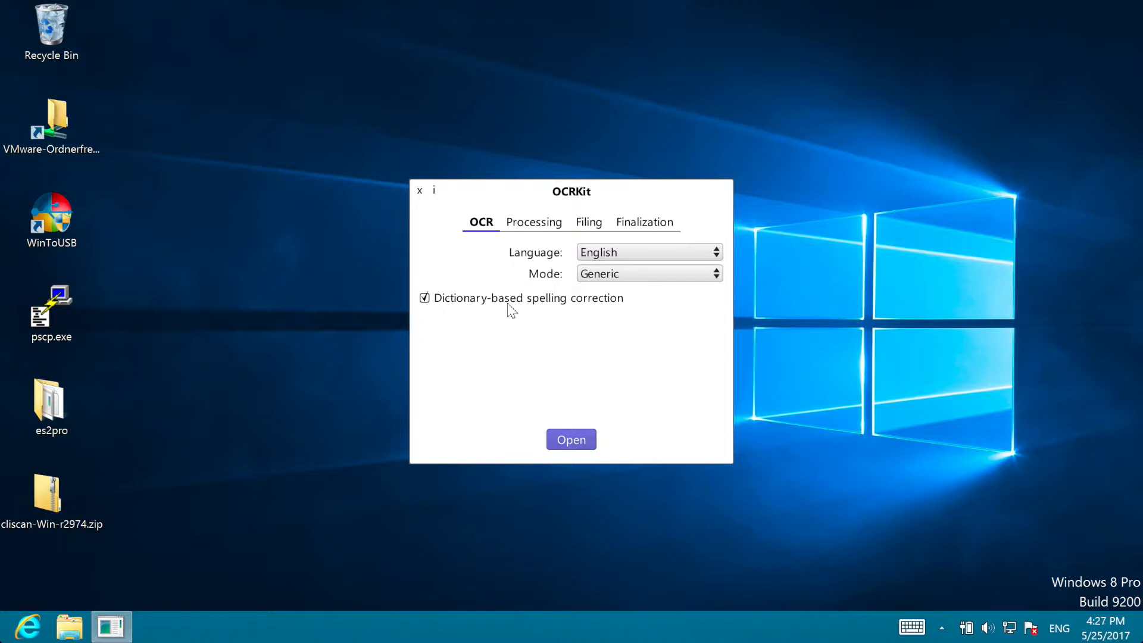
{"action": "mouse_move", "coordinate": [505, 306]}
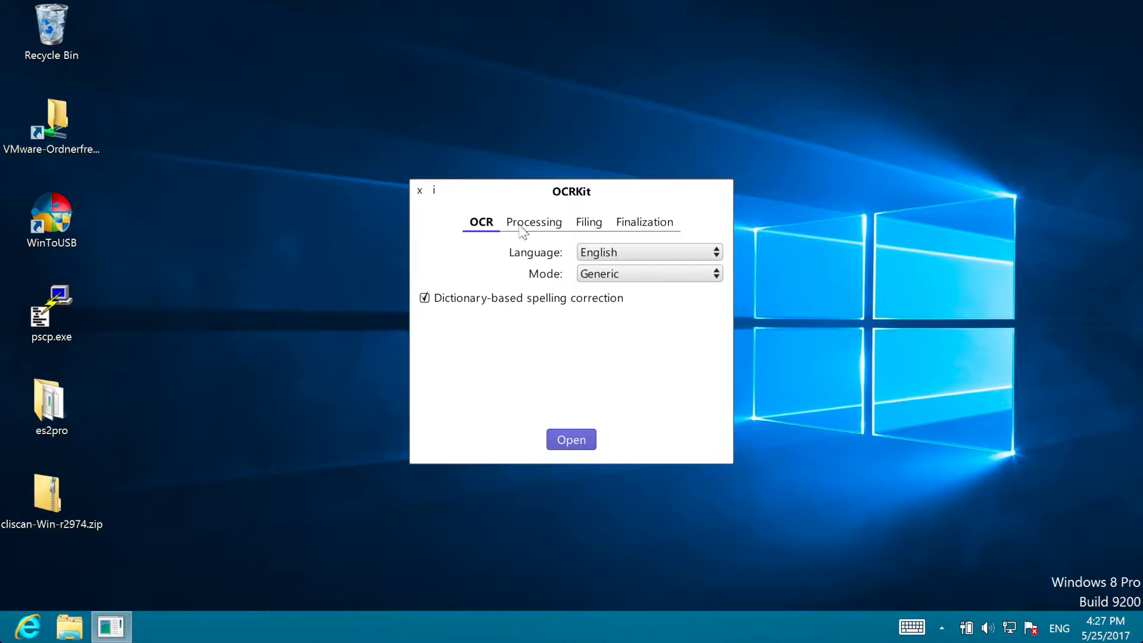
Step: Keep page rotation at 0° and colour detection at Optimal in Processing settings
{"action": "left_click", "coordinate": [533, 221]}
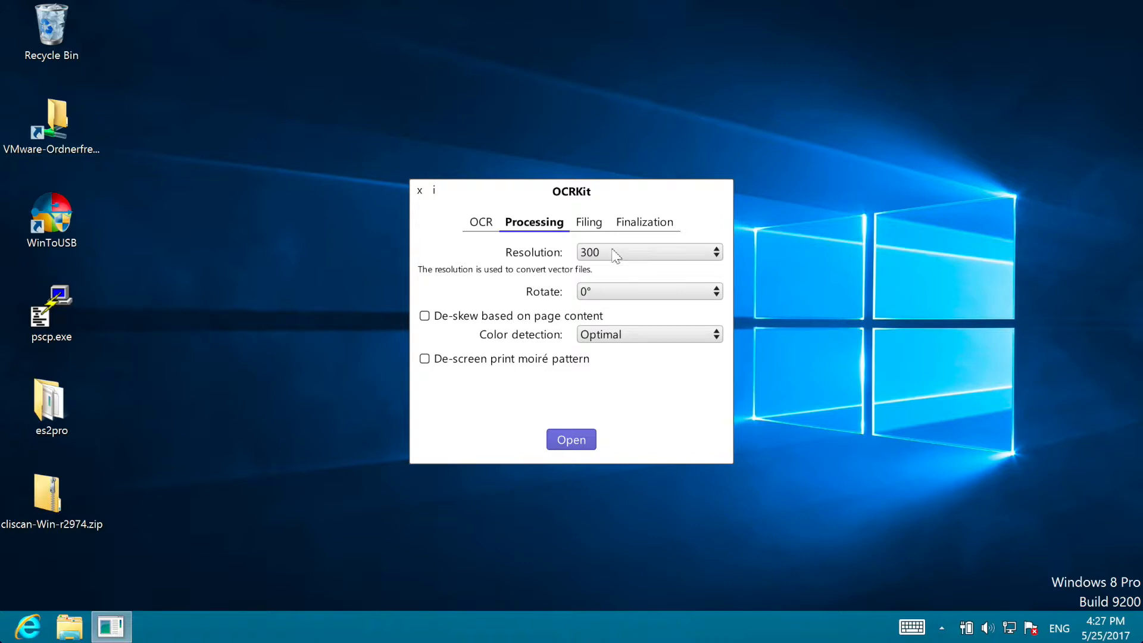
{"action": "left_click", "coordinate": [647, 291]}
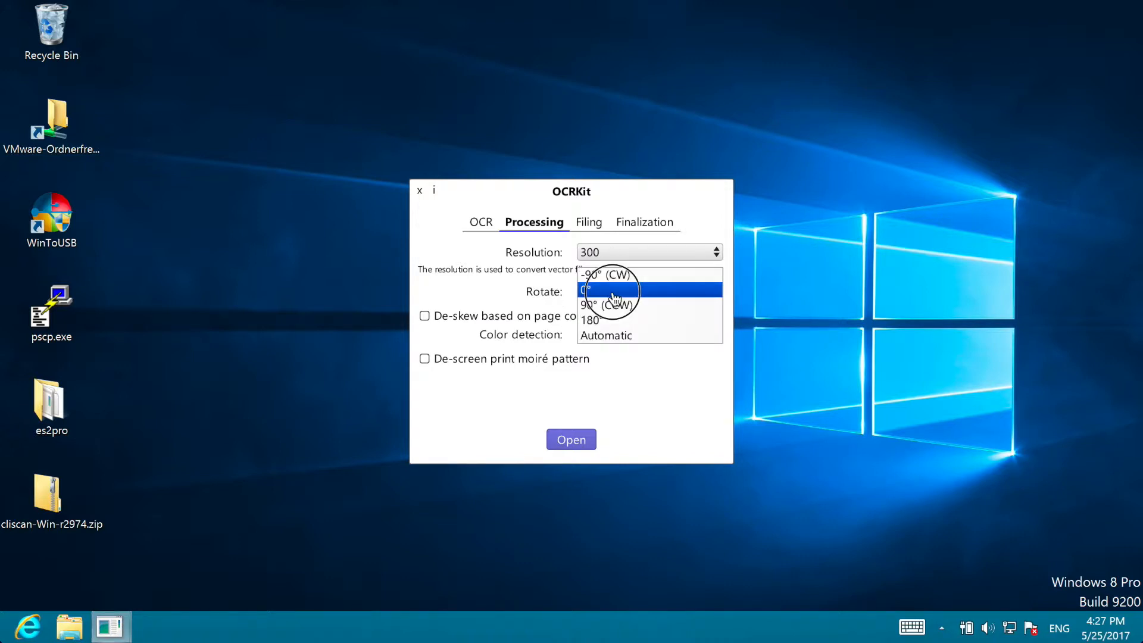
{"action": "left_click", "coordinate": [588, 291]}
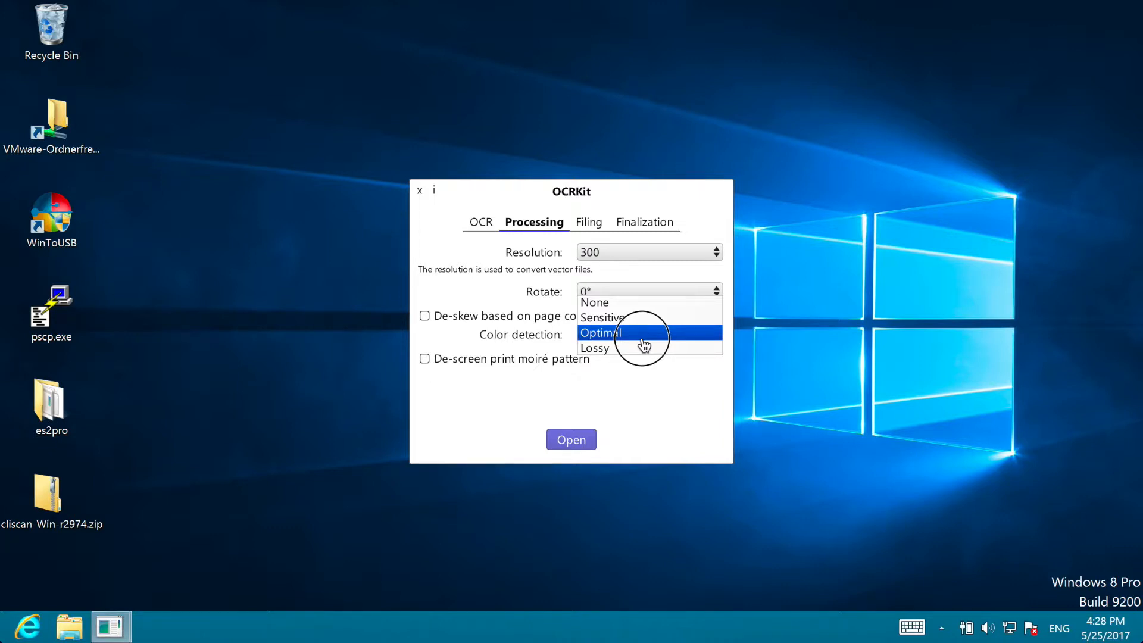
{"action": "left_click", "coordinate": [600, 333]}
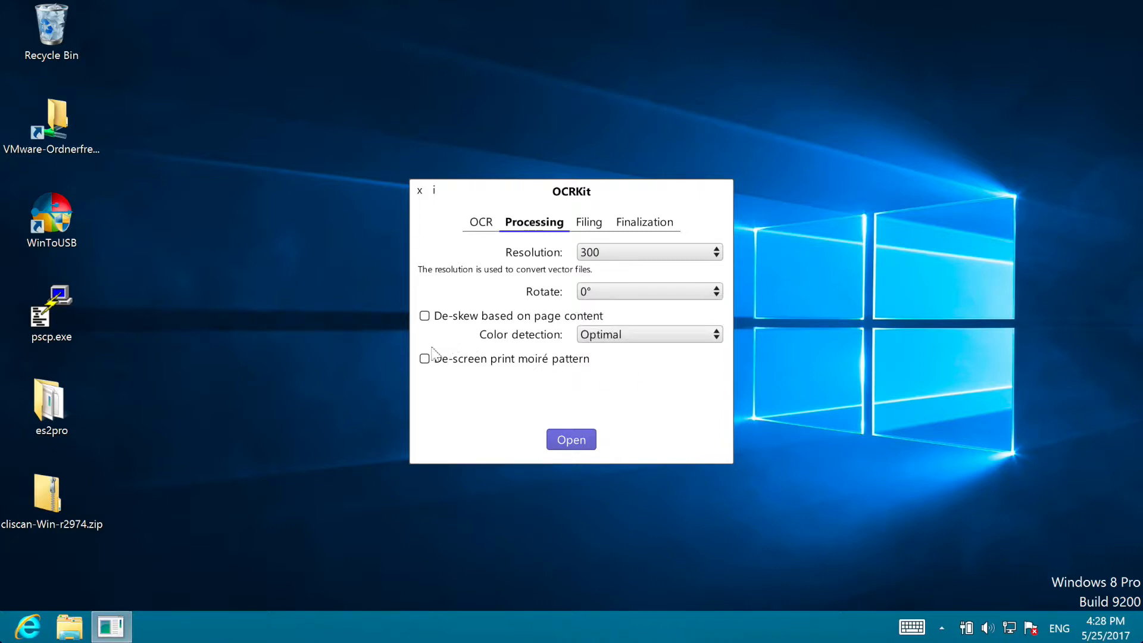
{"action": "mouse_move", "coordinate": [611, 385]}
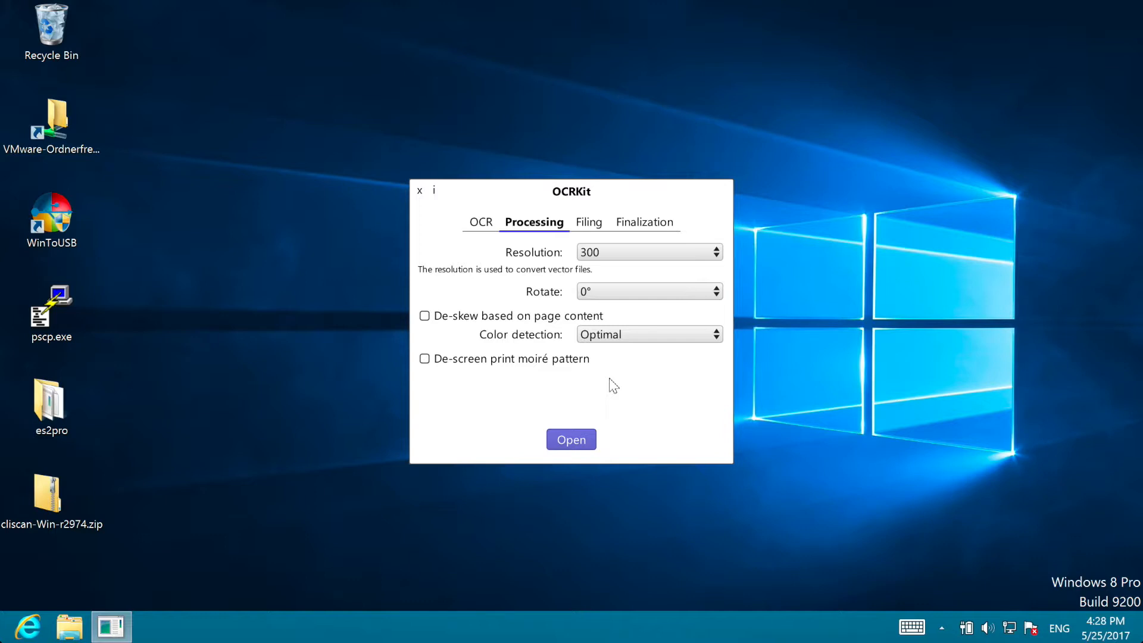
Step: Check the output format choices like RTF and HTML, keeping Compressed PDF
{"action": "left_click", "coordinate": [588, 221]}
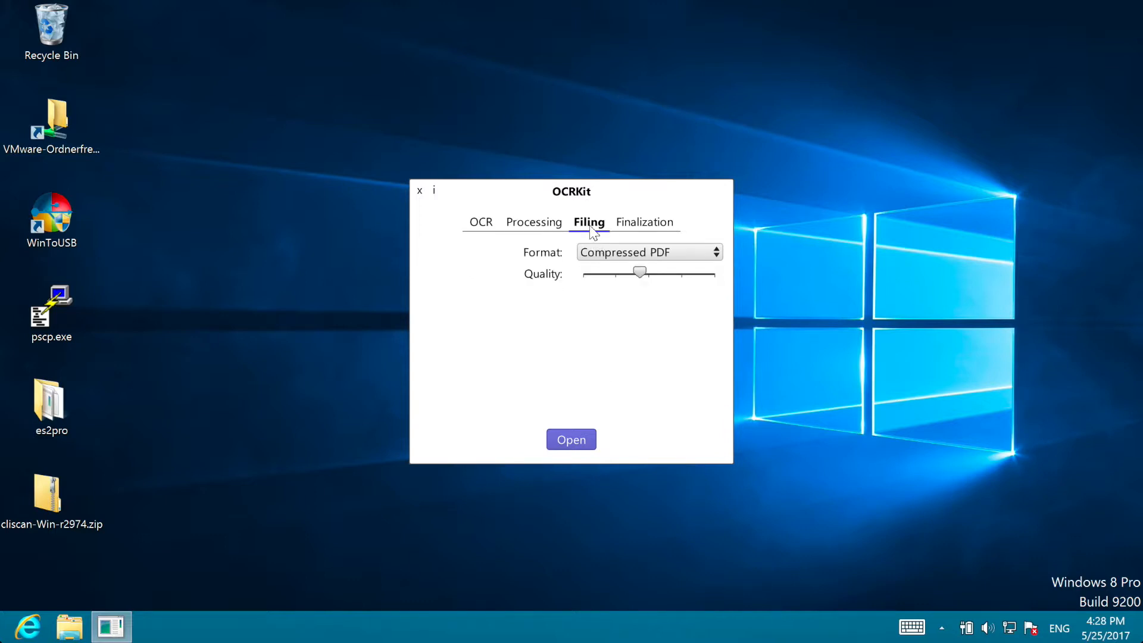
{"action": "left_click", "coordinate": [647, 251]}
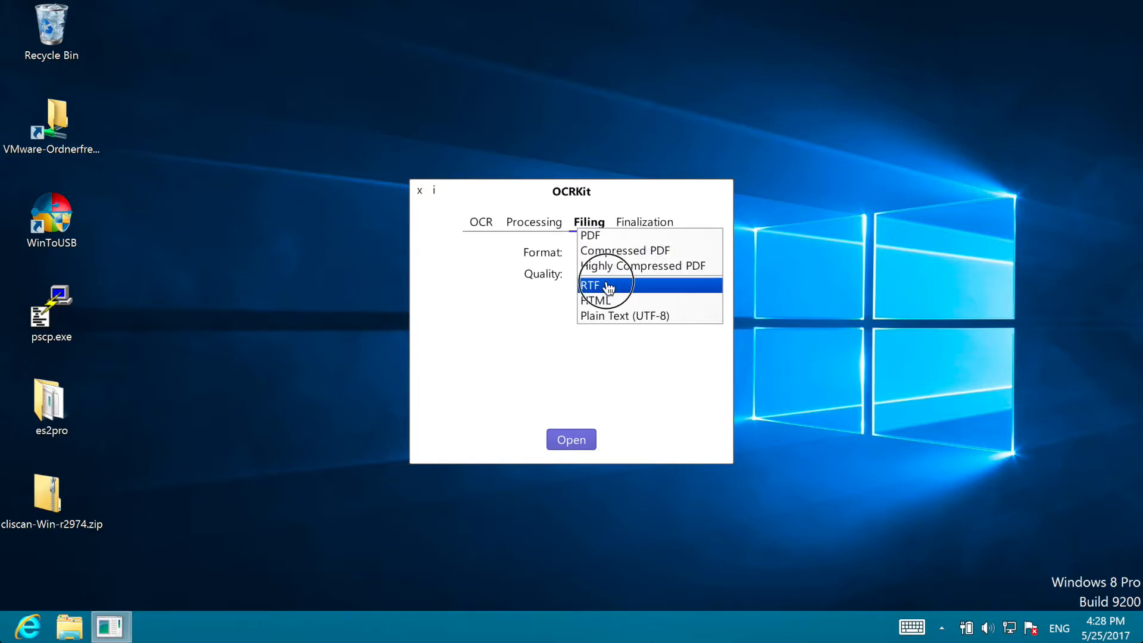
{"action": "mouse_move", "coordinate": [597, 300]}
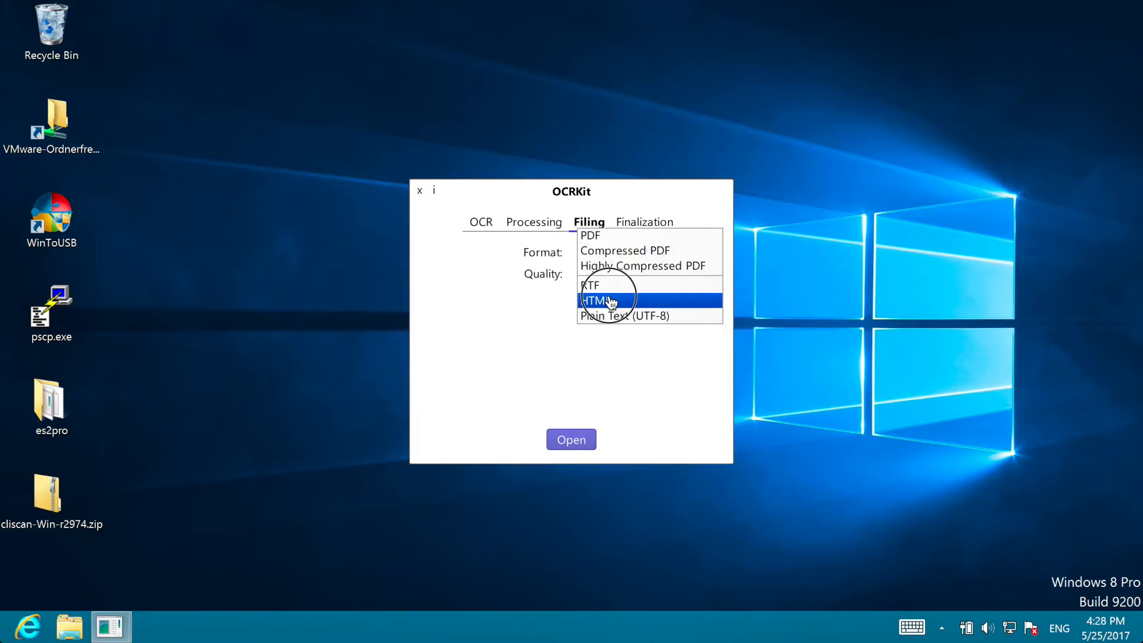
{"action": "left_click", "coordinate": [624, 250]}
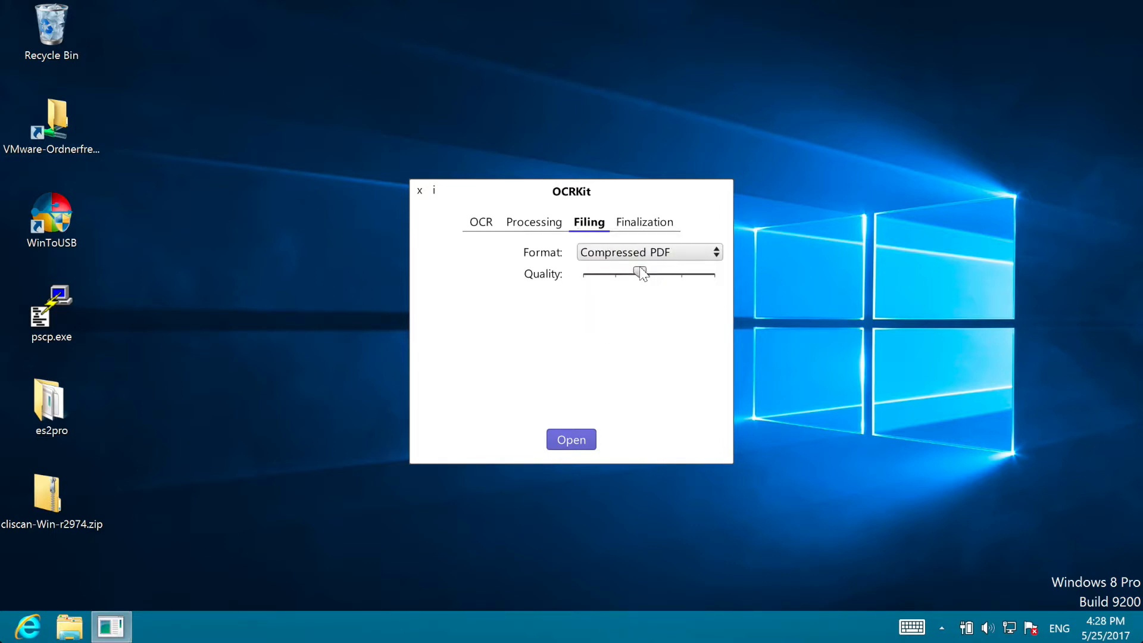
Step: Review the Finalization options with only the -OCR extension enabled, then return to OCR settings
{"action": "left_click", "coordinate": [643, 222]}
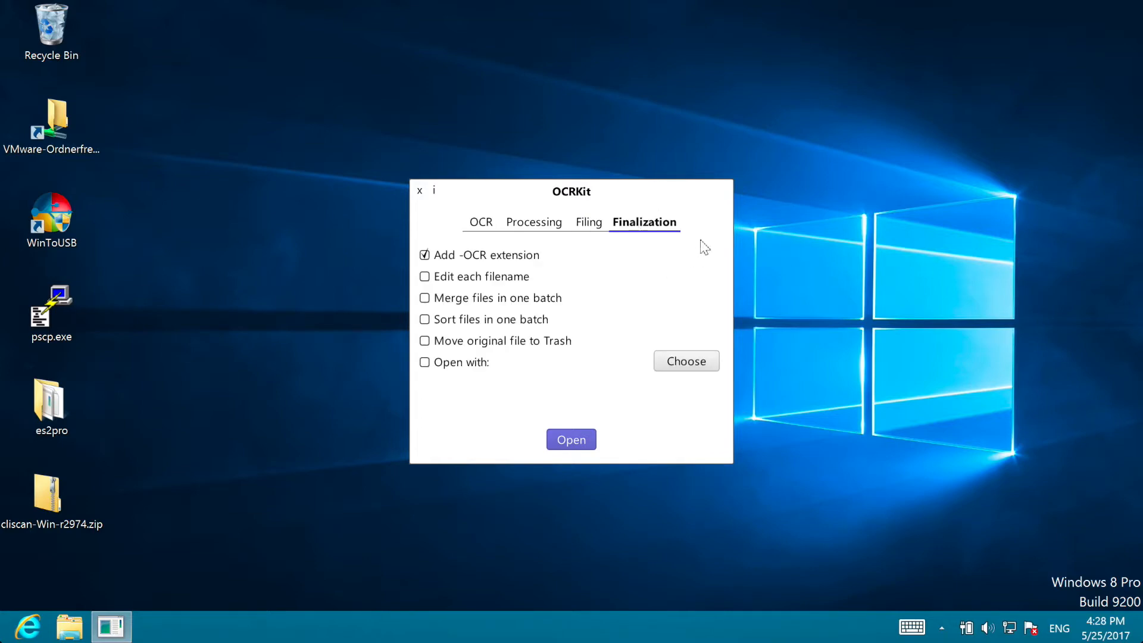
{"action": "mouse_move", "coordinate": [562, 265]}
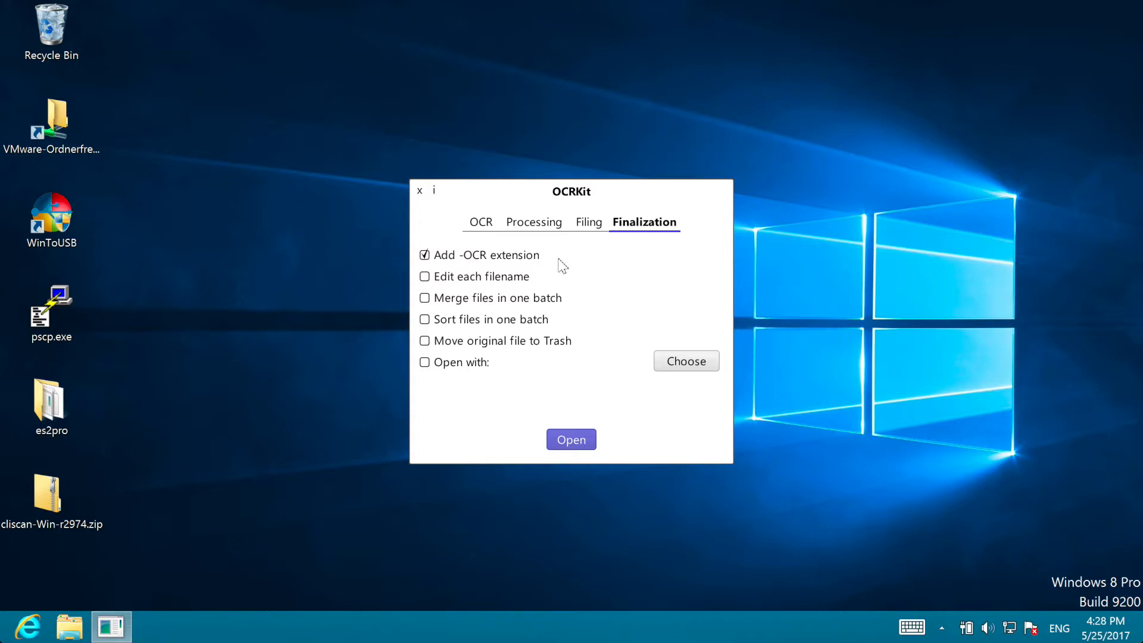
{"action": "mouse_move", "coordinate": [529, 287]}
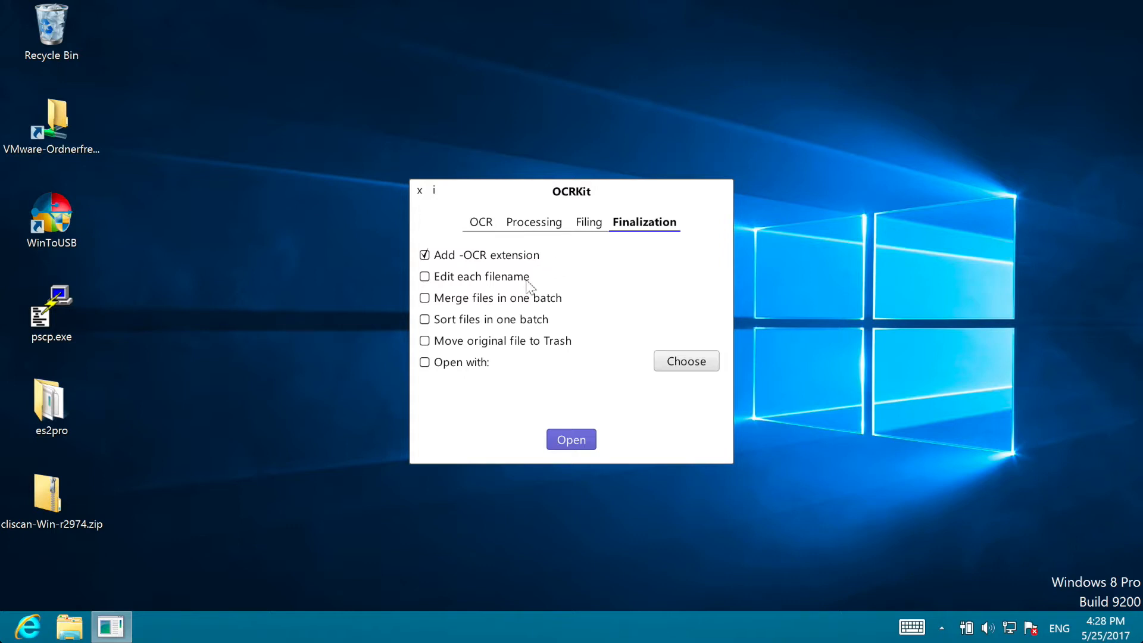
{"action": "mouse_move", "coordinate": [577, 309]}
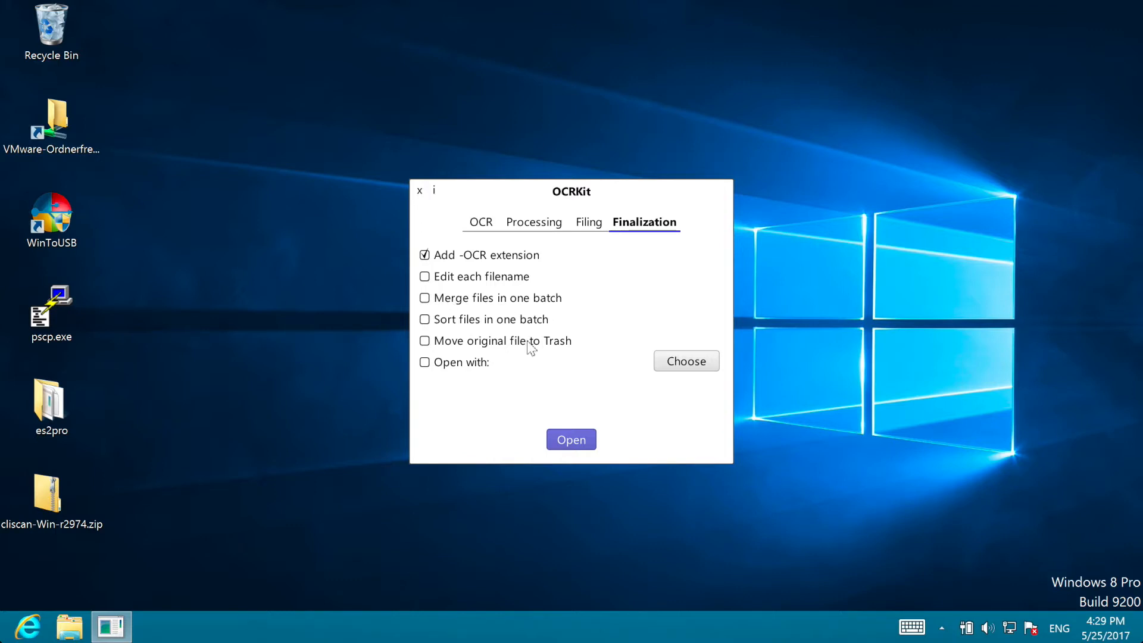
{"action": "mouse_move", "coordinate": [552, 352]}
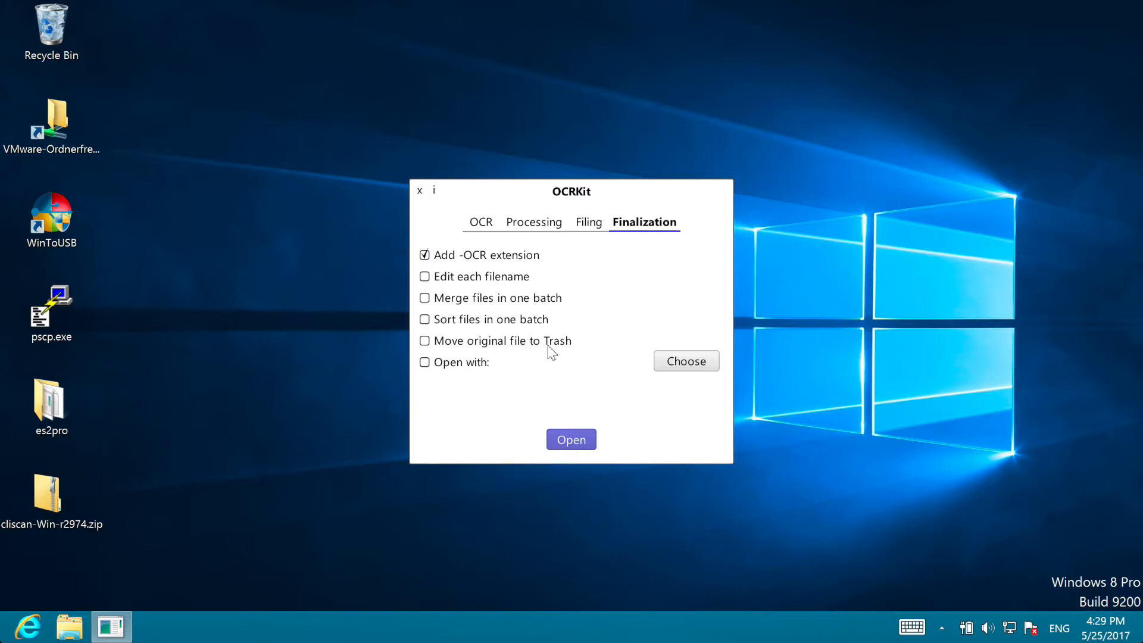
{"action": "mouse_move", "coordinate": [685, 403]}
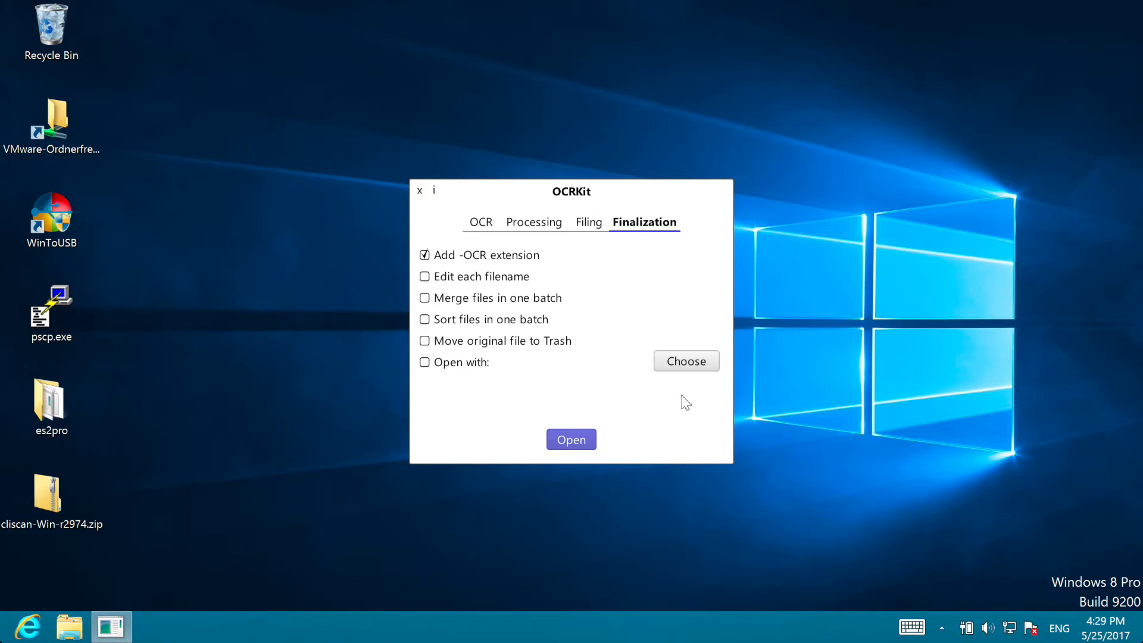
{"action": "mouse_move", "coordinate": [717, 386]}
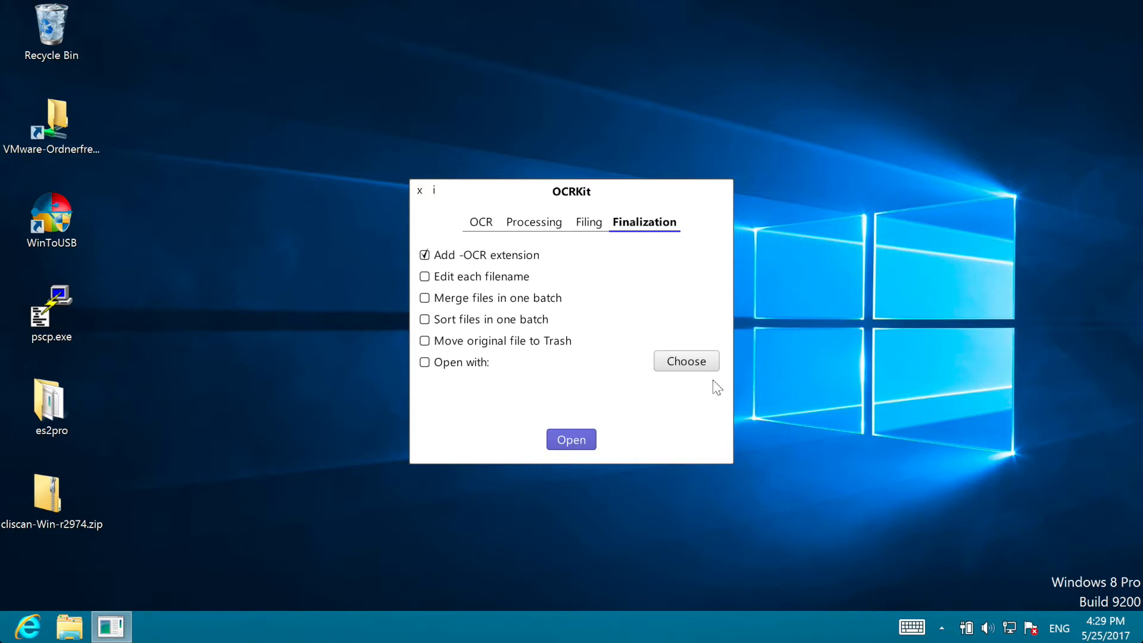
{"action": "left_click", "coordinate": [481, 221]}
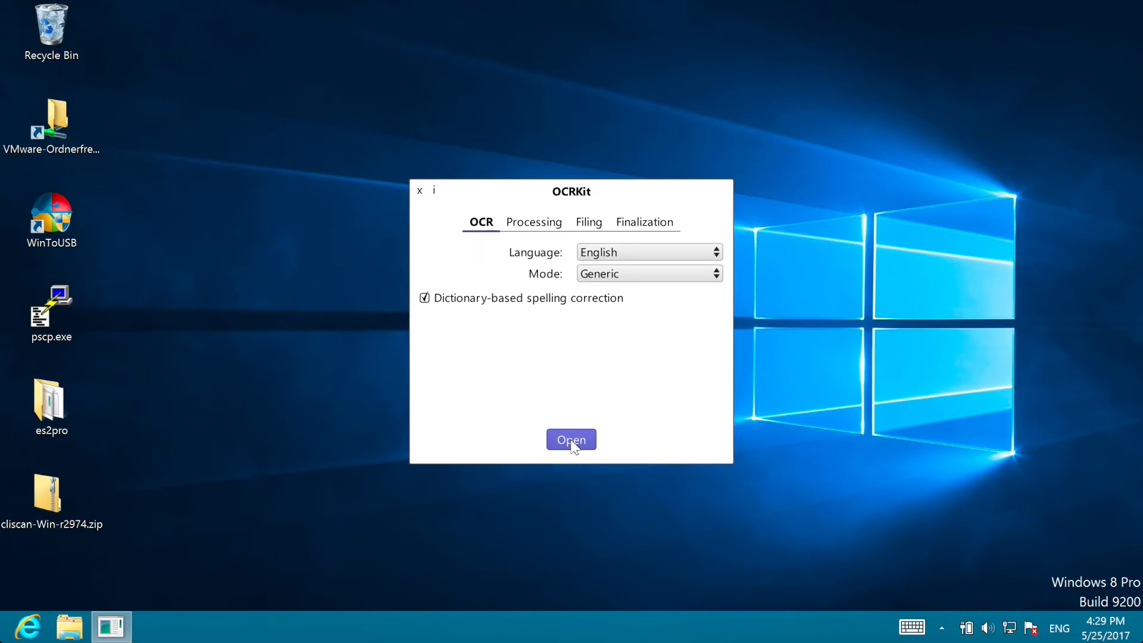
{"action": "left_click", "coordinate": [571, 440]}
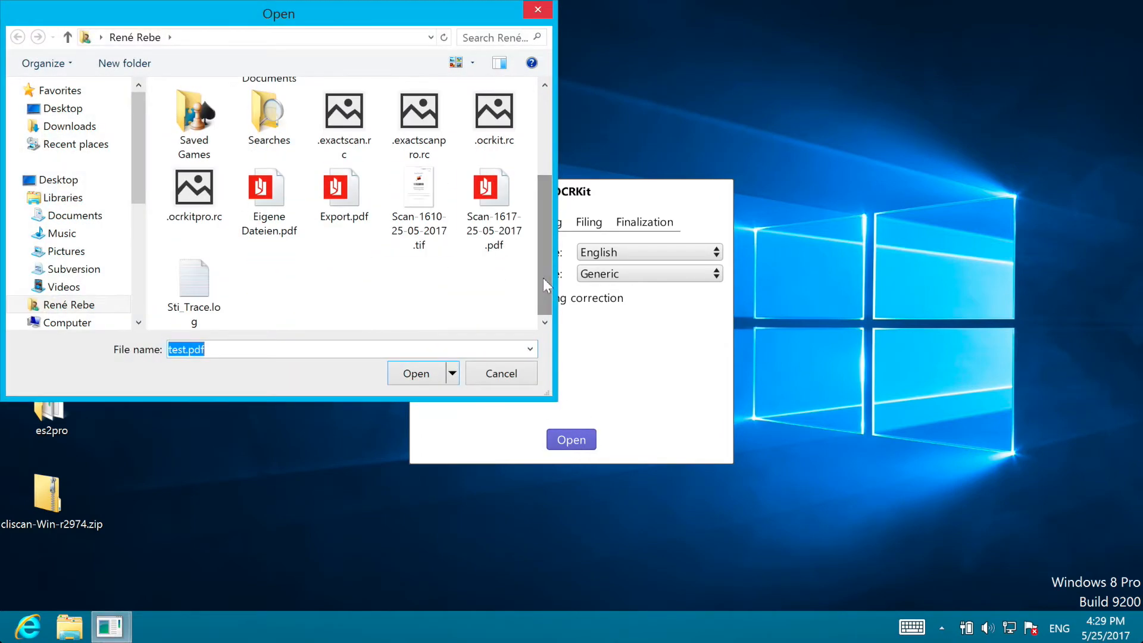
{"action": "left_click", "coordinate": [501, 373]}
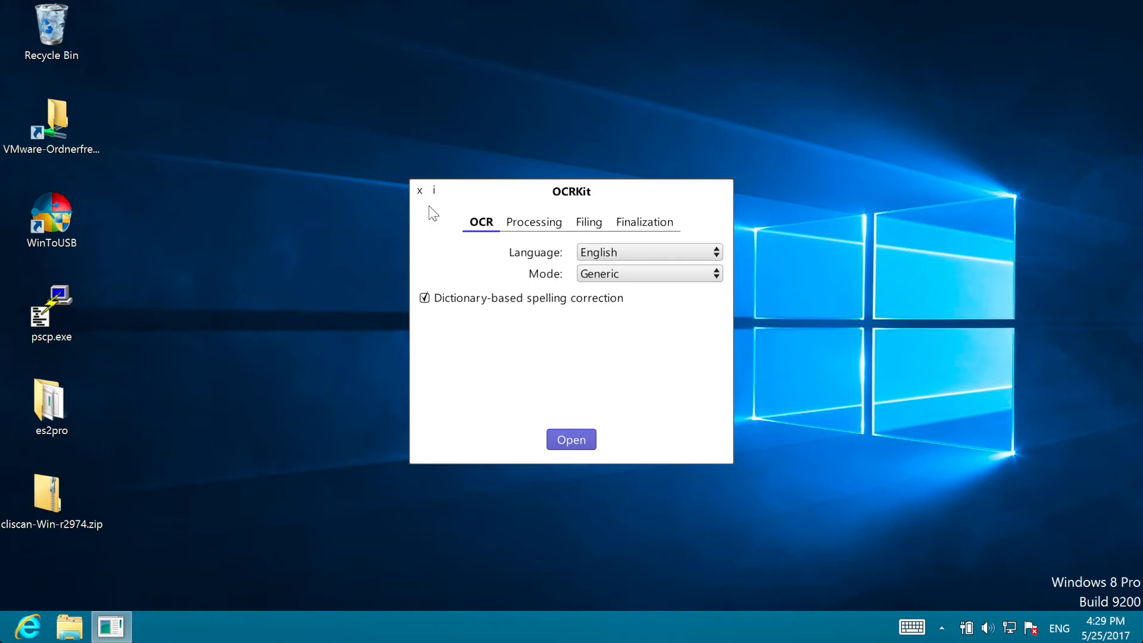
{"action": "left_click", "coordinate": [571, 439]}
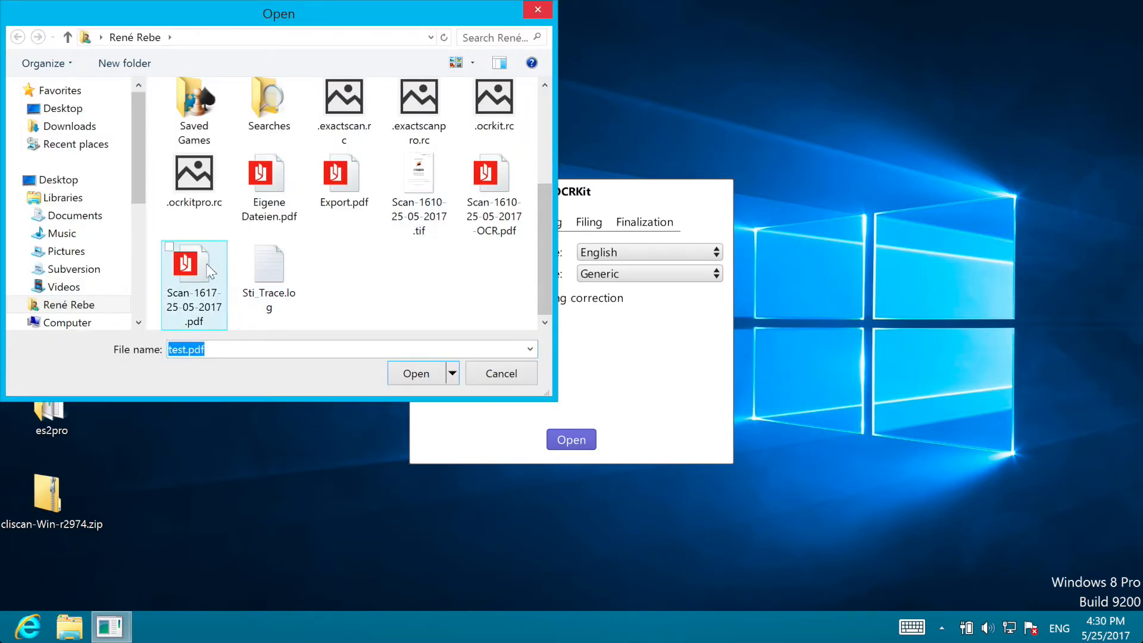
{"action": "left_click", "coordinate": [501, 372]}
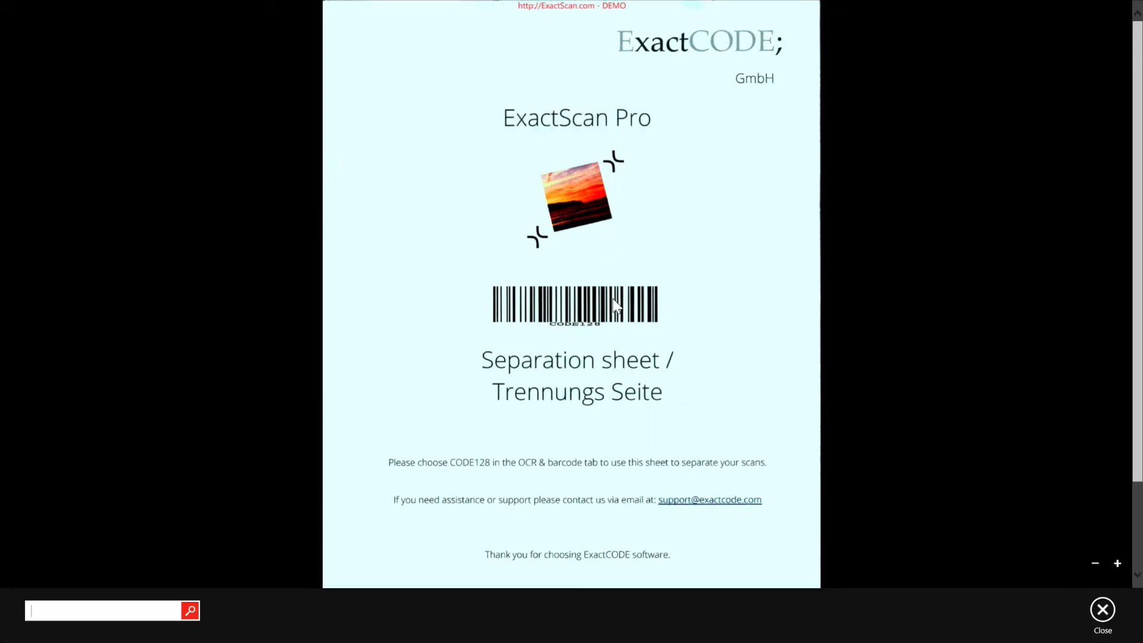
Step: Search the recognized ExactScan Pro page for the word 'Exact' in Windows Reader
{"action": "type", "text": "Exact"}
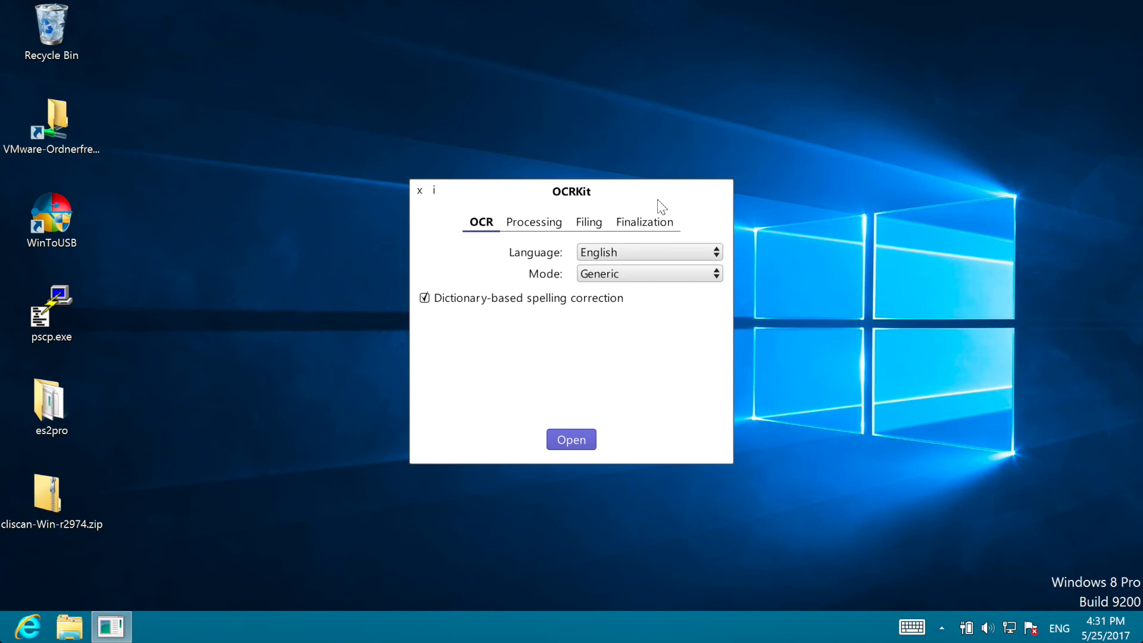
Step: Begin importing the 140-image scan 1984_04_64er.pdf into OCRKit
{"action": "left_click", "coordinate": [570, 439]}
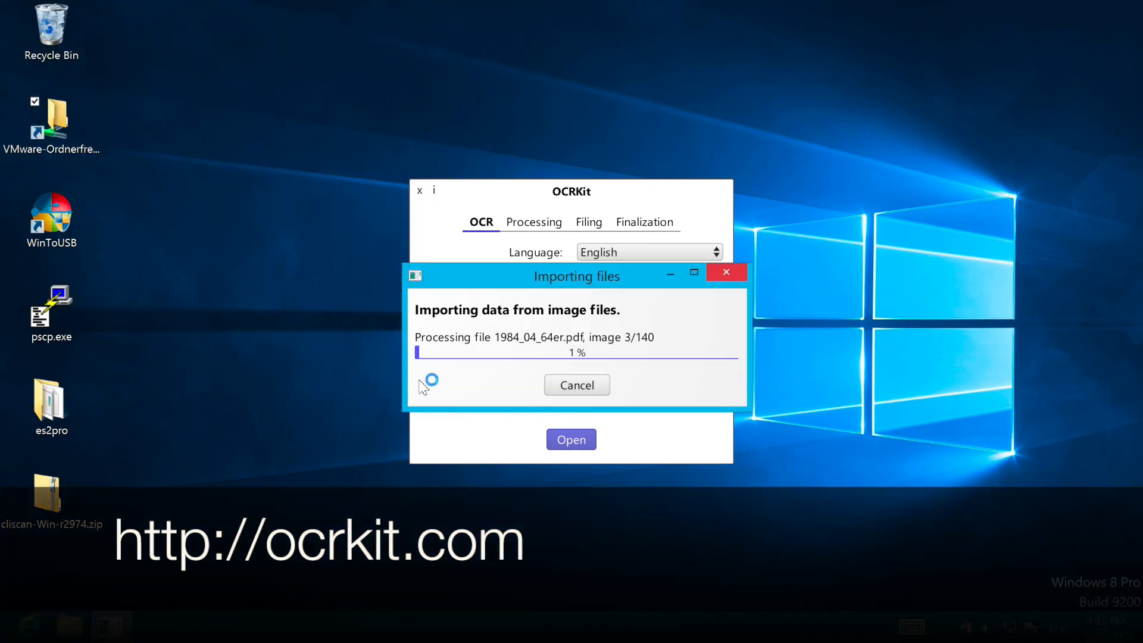